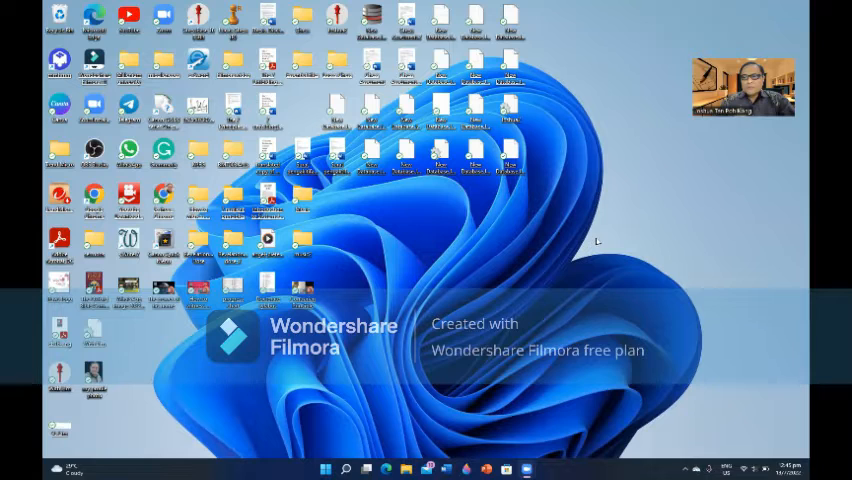
pyautogui.moveTo(588, 252)
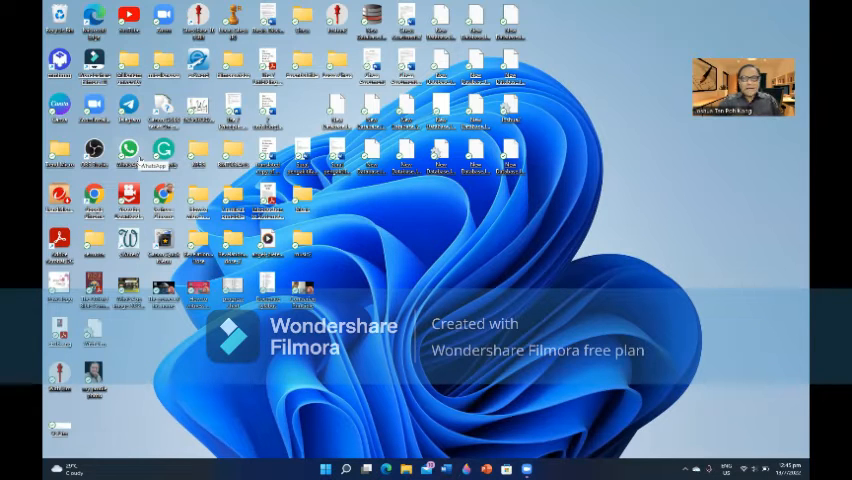
pyautogui.moveTo(135, 155)
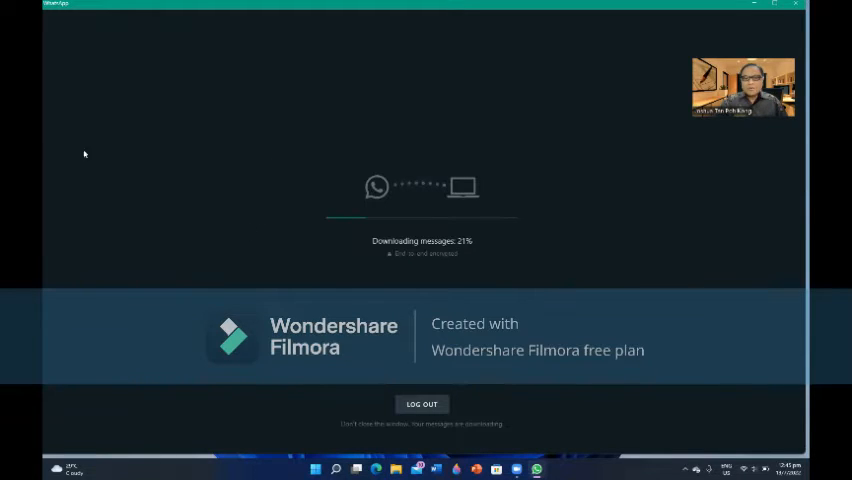
pyautogui.moveTo(364, 253)
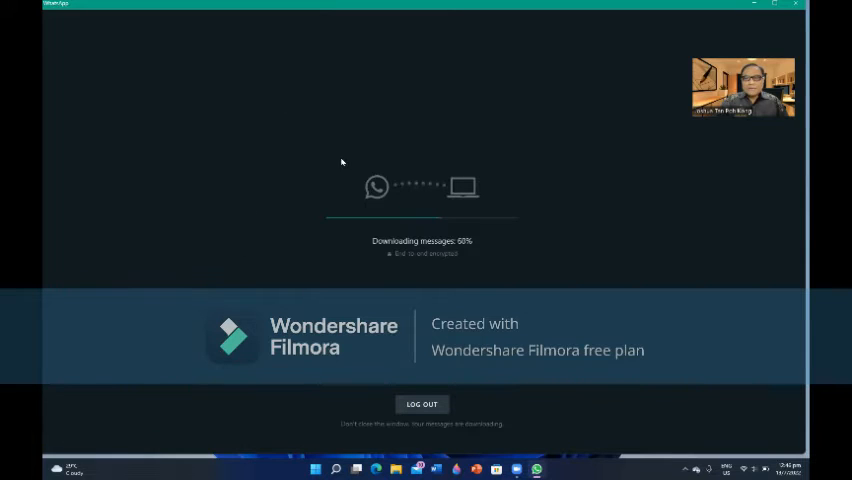
pyautogui.moveTo(349, 156)
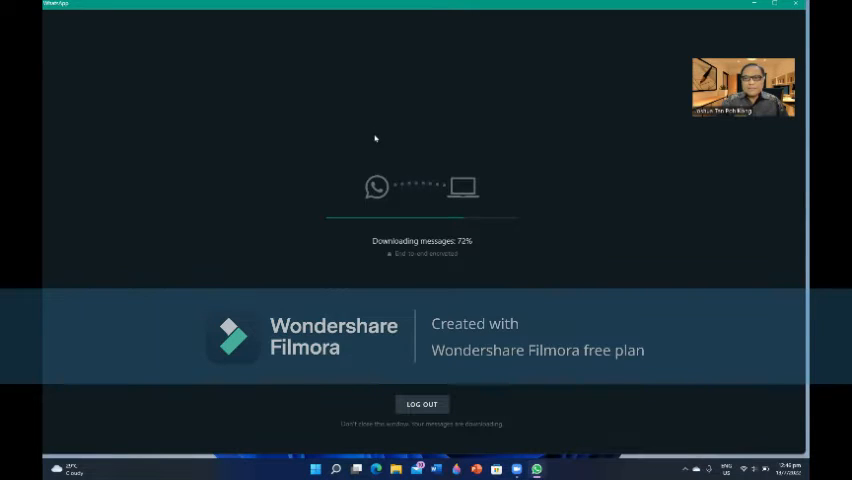
pyautogui.moveTo(642, 285)
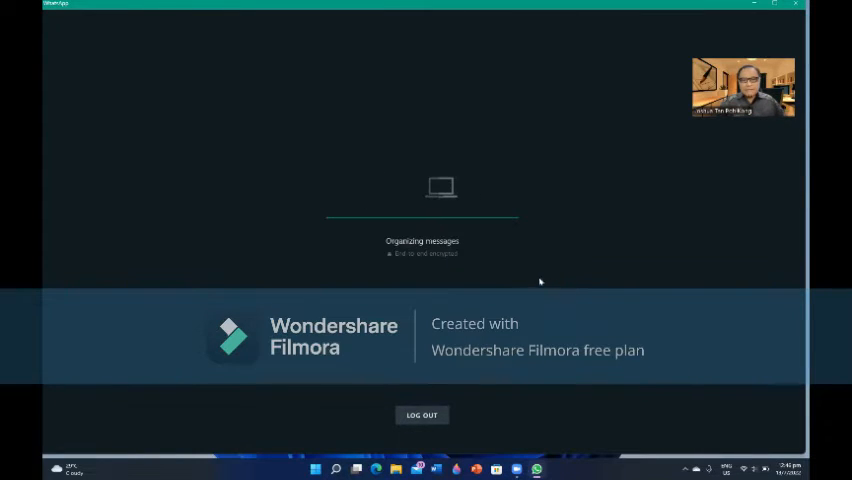
pyautogui.moveTo(276, 242)
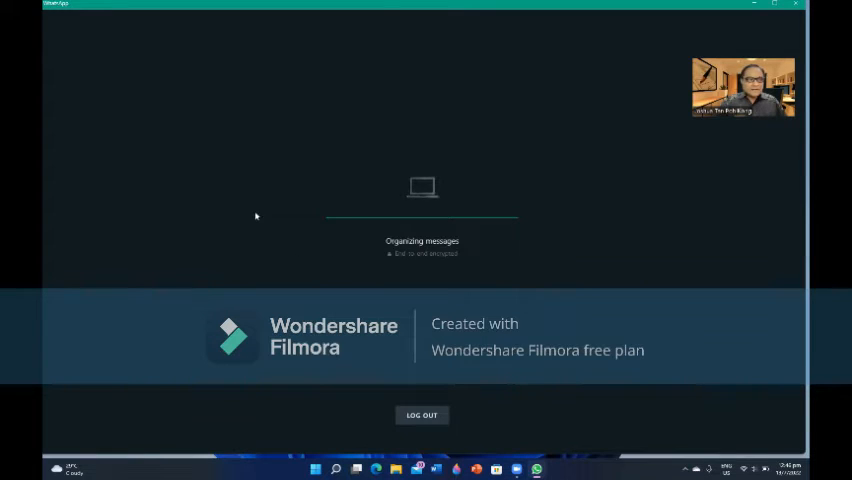
pyautogui.moveTo(338, 155)
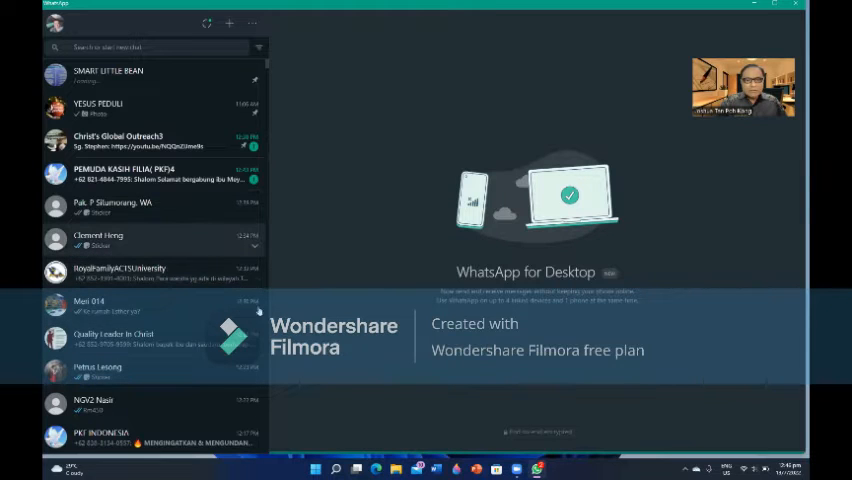
# Step: Open the chat that contains the Paws for Christ image
pyautogui.click(98, 238)
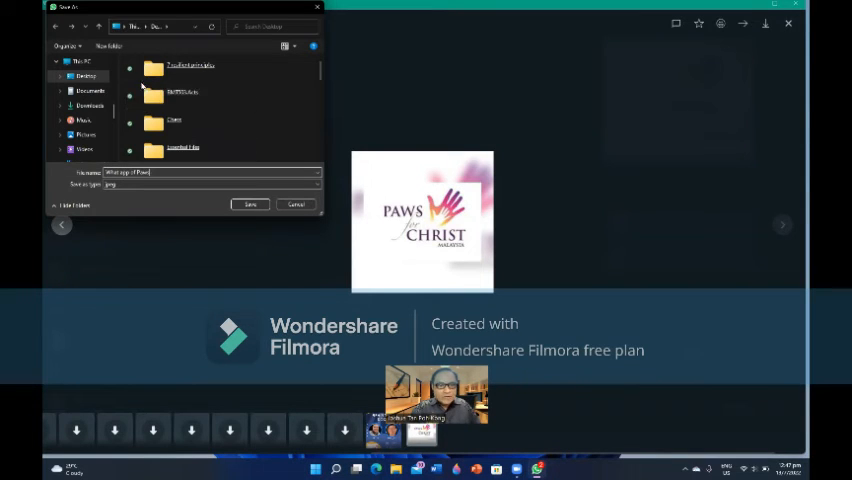
# Step: Save the Paws for Christ image to the Desktop as a JPEG file
pyautogui.click(249, 204)
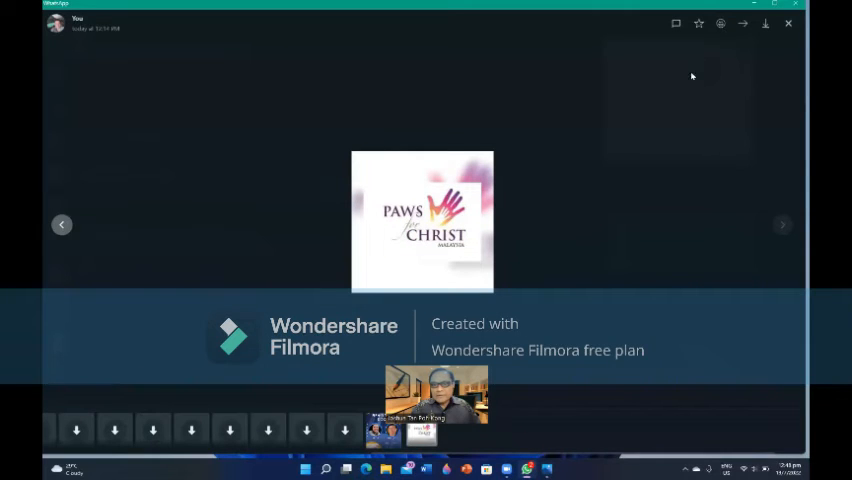
# Step: Select the Paws for Christ image under Zoom Virtual Backgrounds and close Settings
pyautogui.click(789, 23)
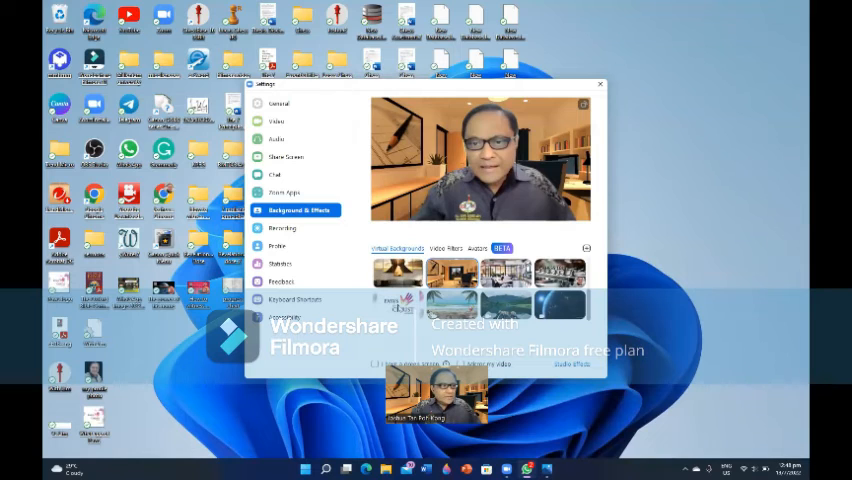
pyautogui.click(397, 305)
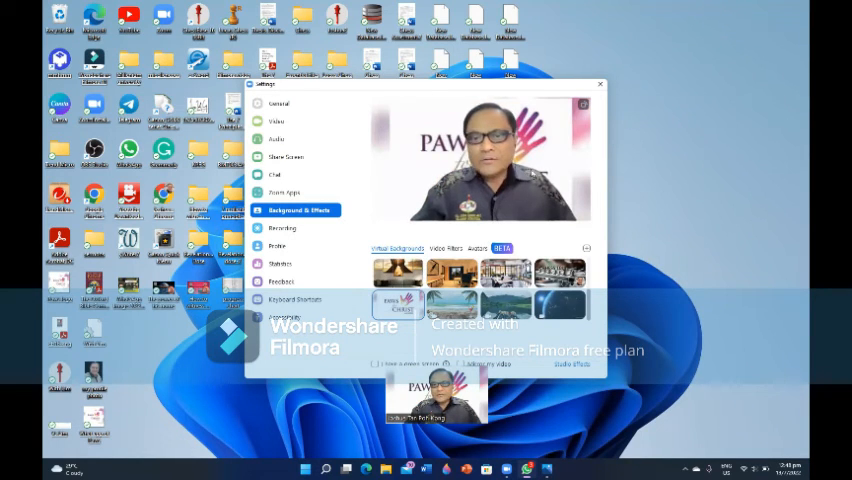
pyautogui.click(600, 84)
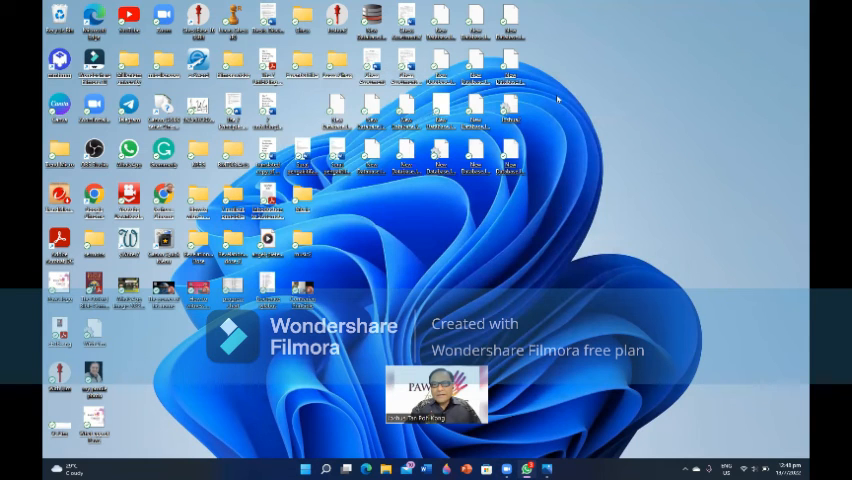